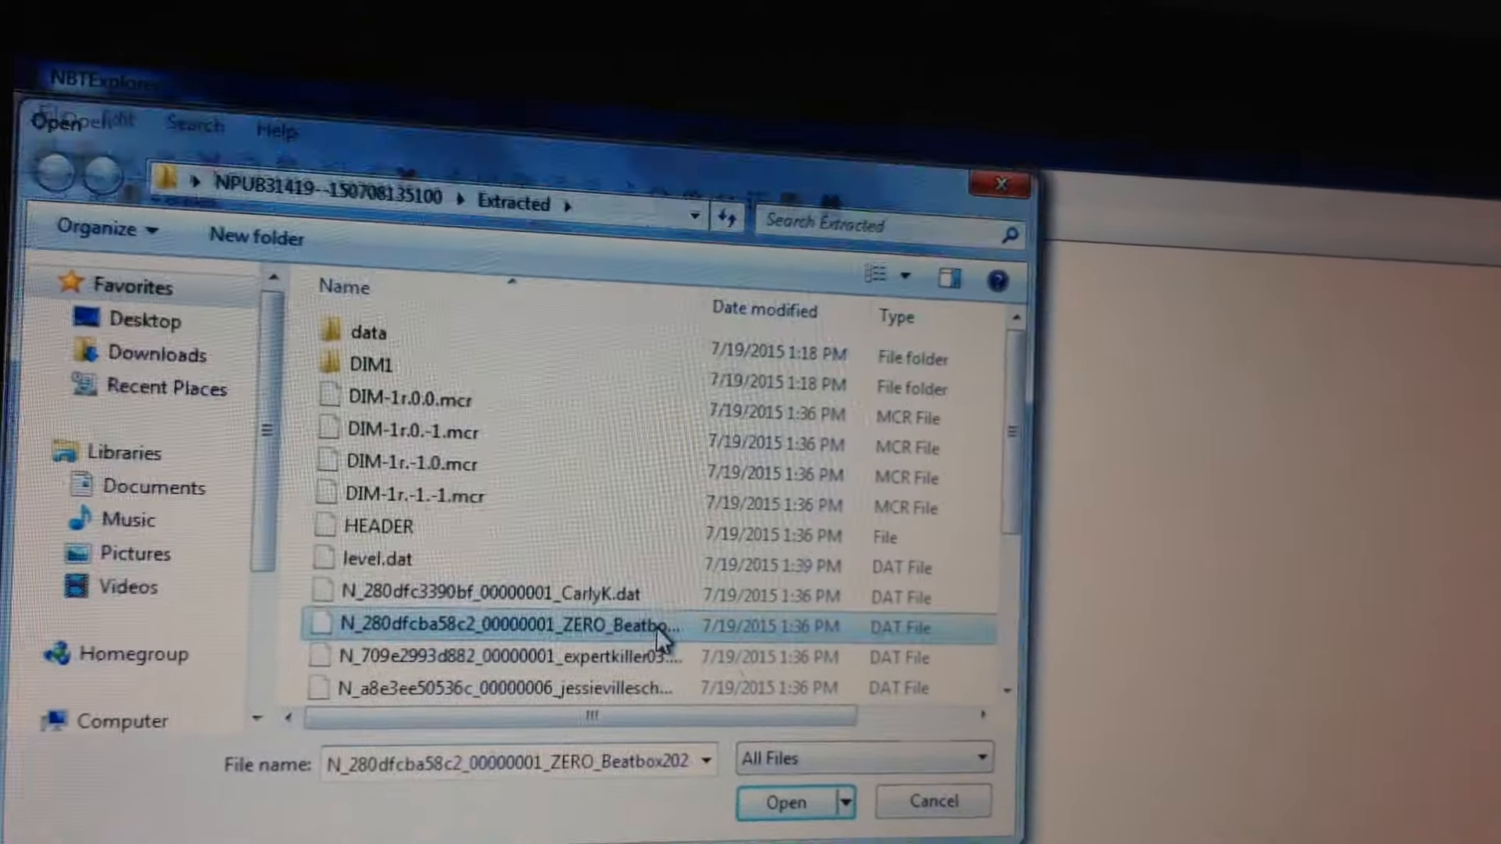
- Load N_280dfcba58c2_00000001_ZERO_Beatbox2025.dat and collapse its Riding EnderDragon entry
click(786, 802)
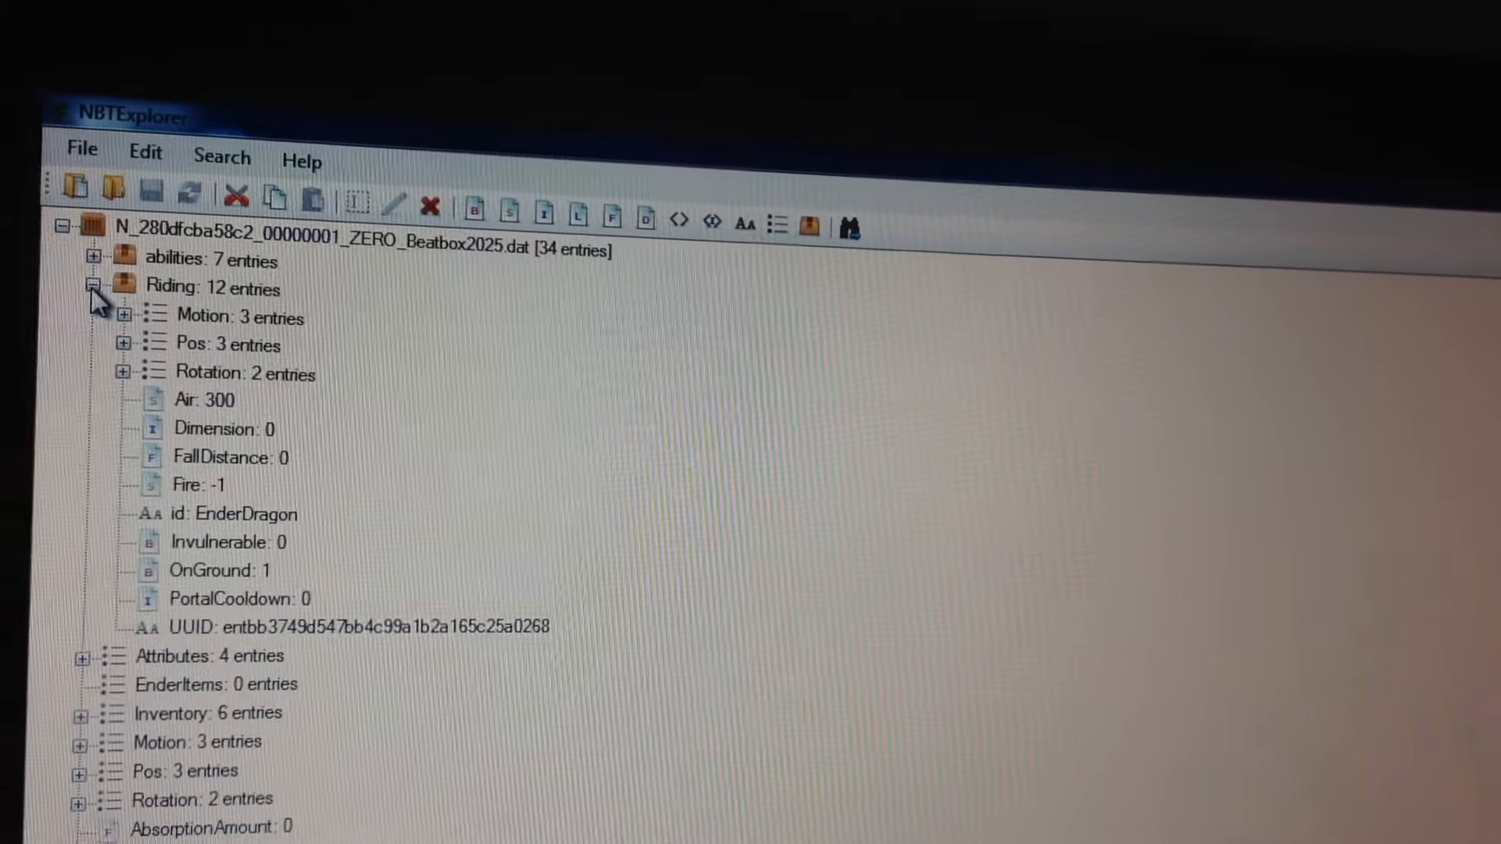
click(95, 289)
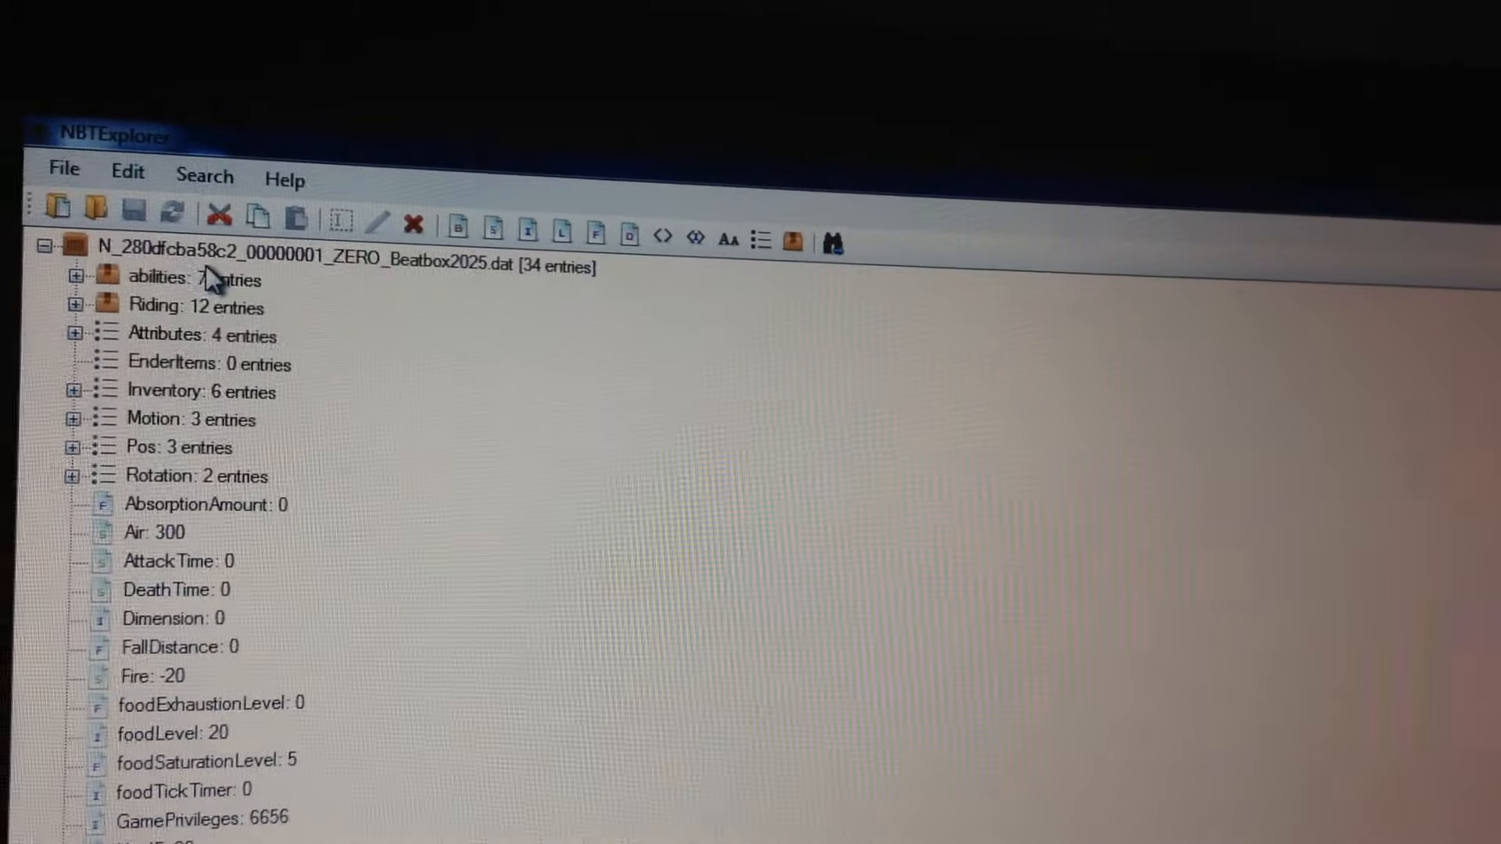